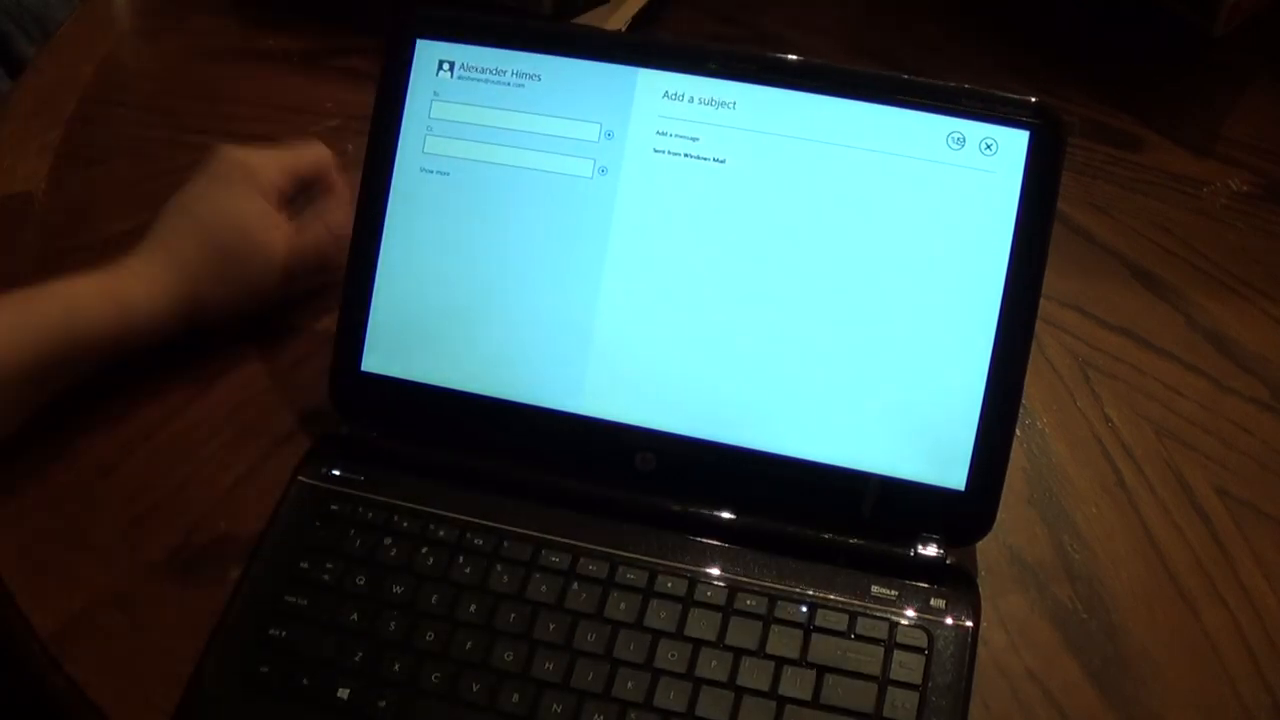
Discard the blank new message draft and return to the empty Outlook inbox.
{"action": "left_click", "coordinate": [520, 110]}
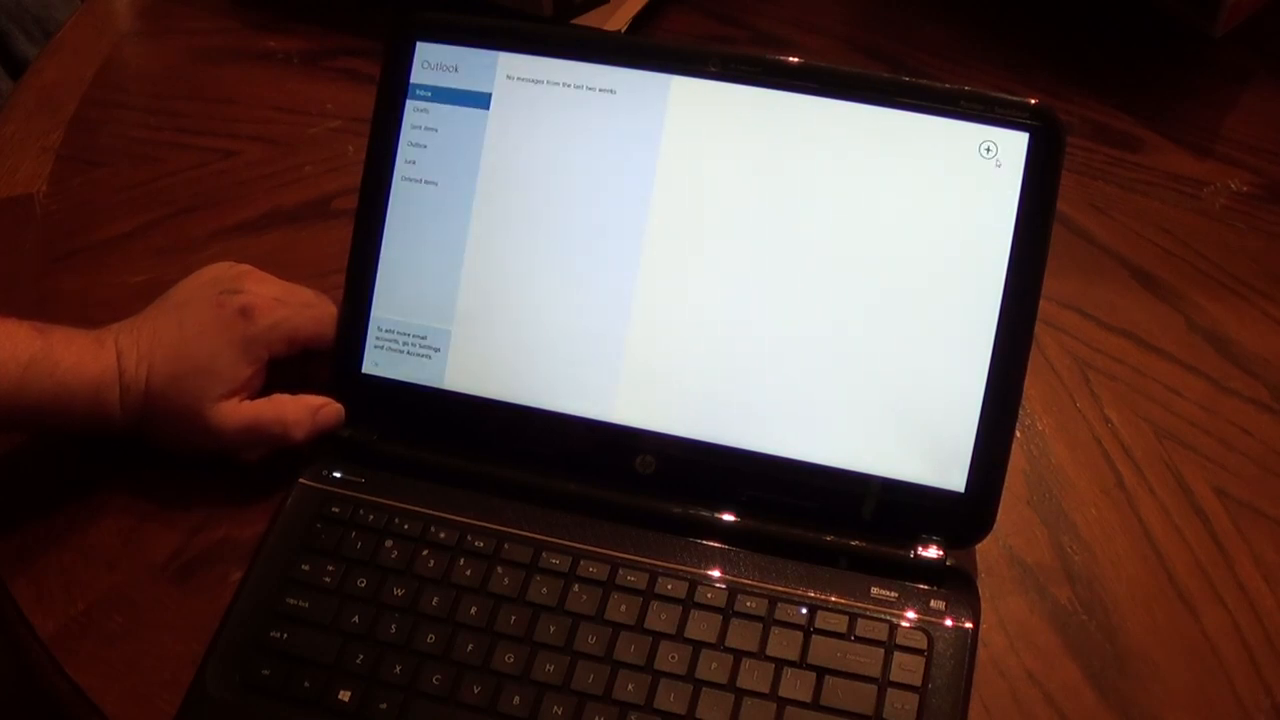
{"action": "left_click", "coordinate": [988, 148]}
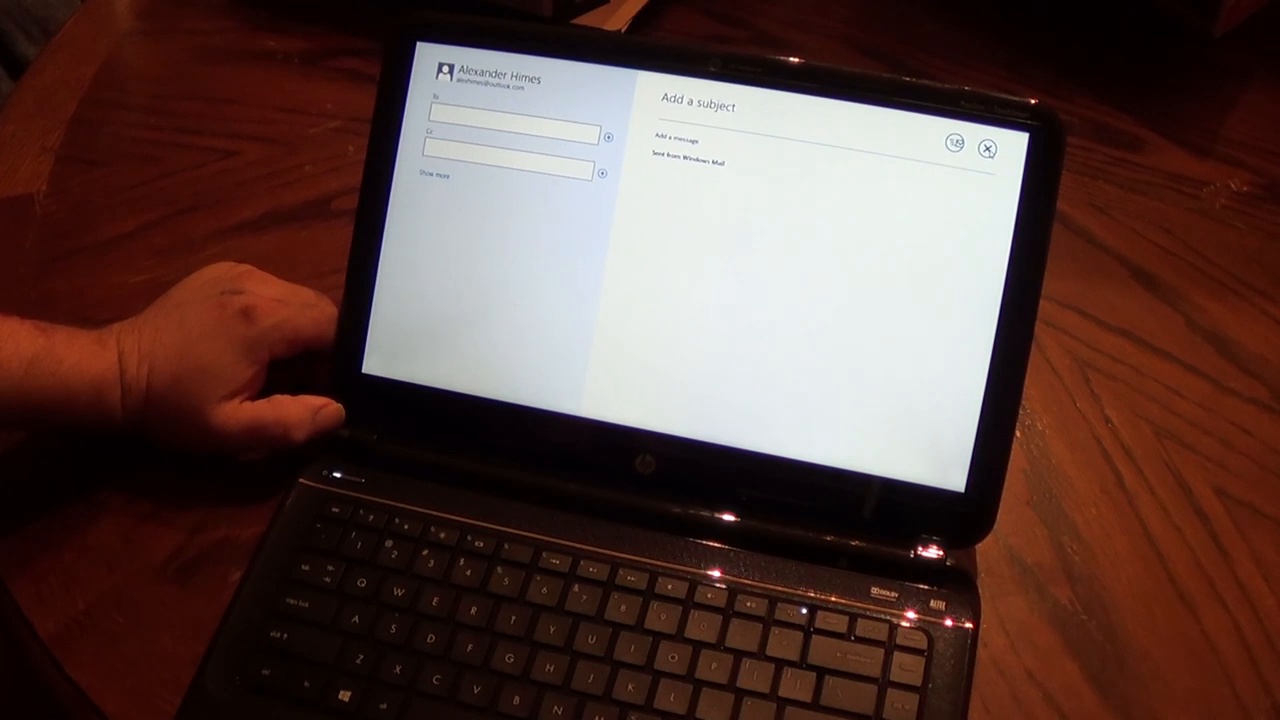
{"action": "left_click", "coordinate": [988, 148]}
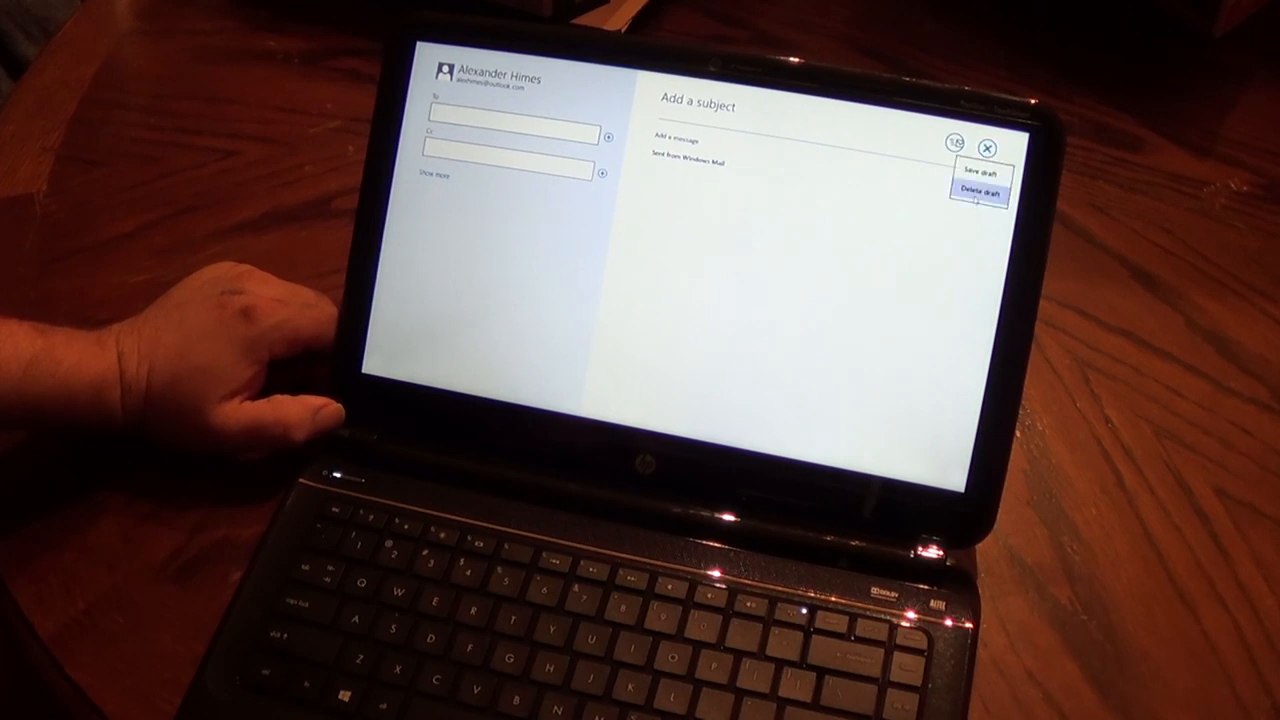
{"action": "left_click", "coordinate": [980, 184]}
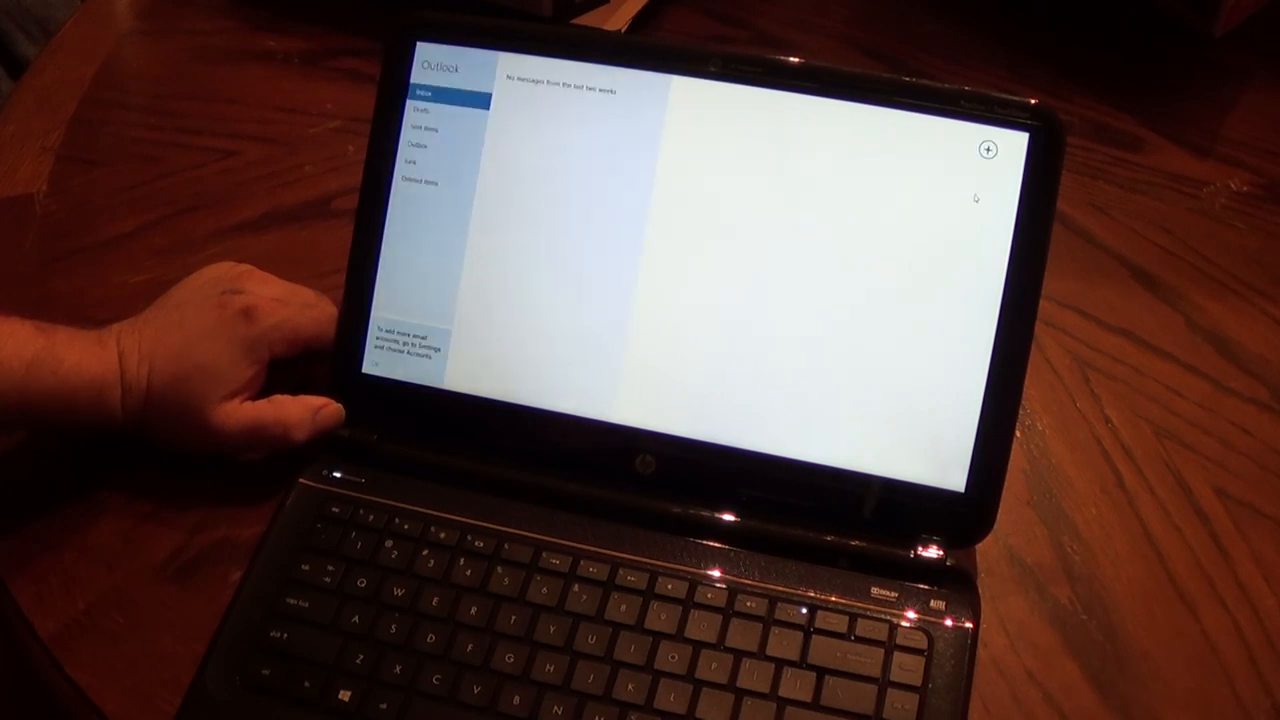